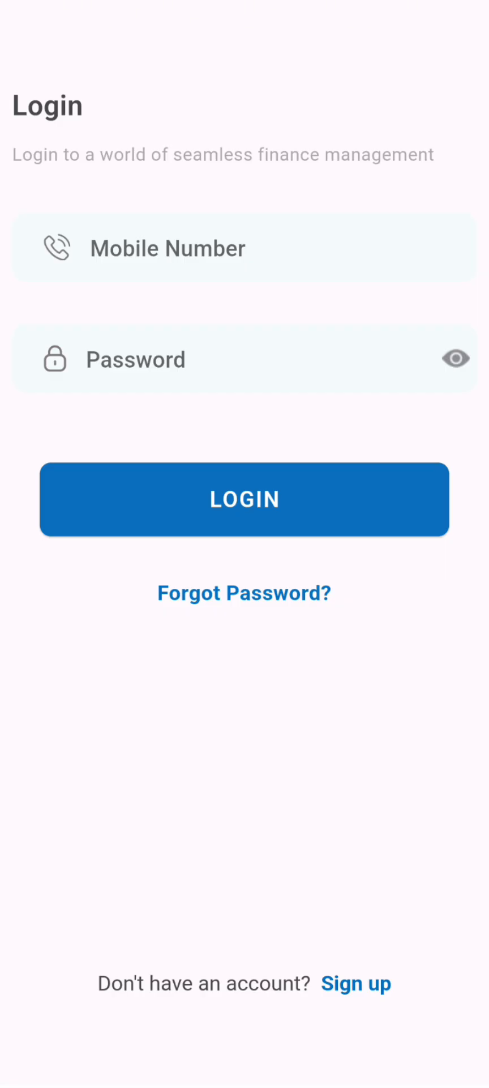
Leave the Login screen and start a new account via 'Sign up'
left_click(356, 983)
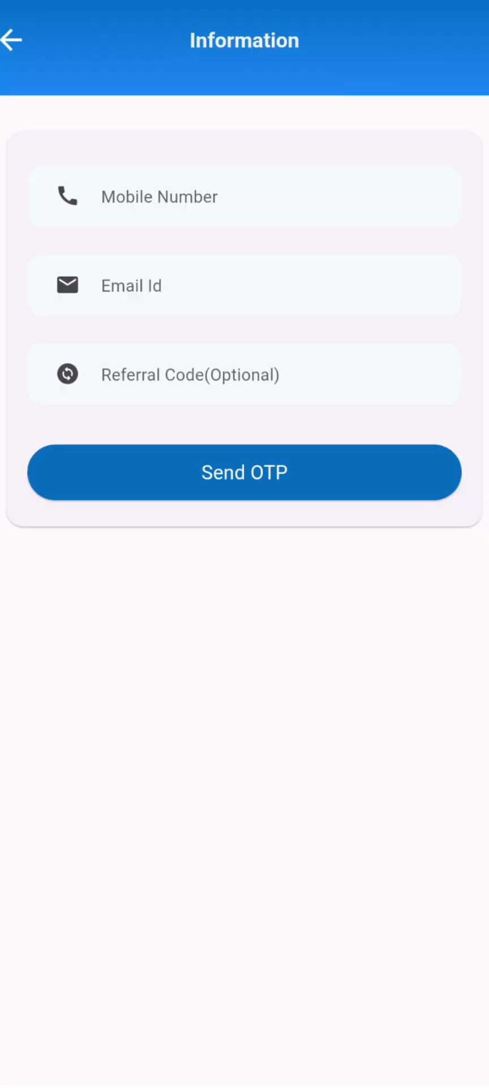
Enter mobile, email and referral code BESTAPP, request the OTP and submit it
left_click(243, 196)
type("BEST")
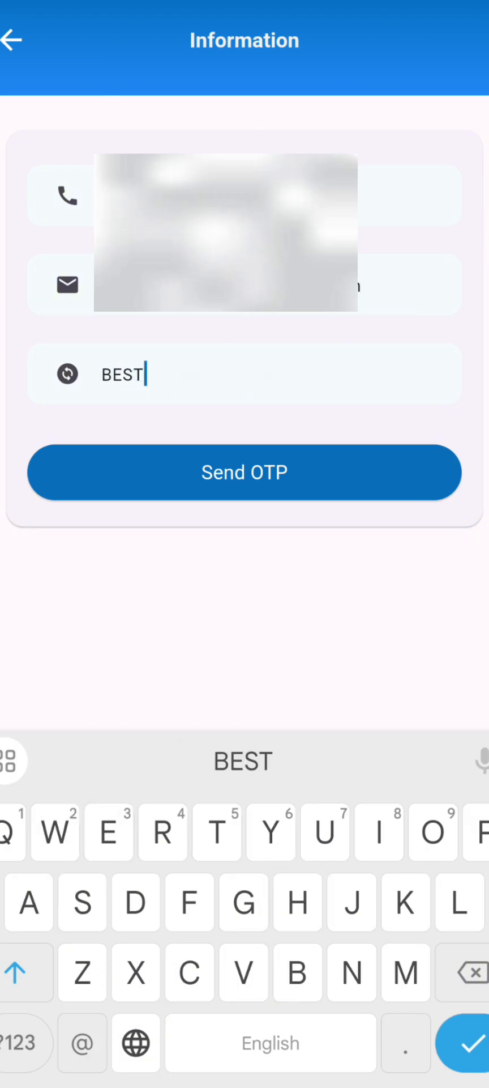
type("APP")
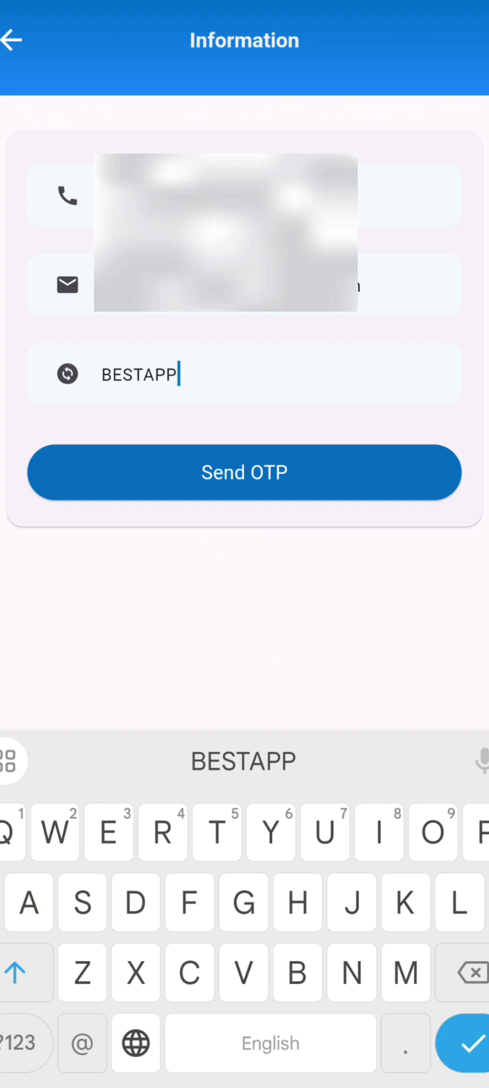
left_click(244, 471)
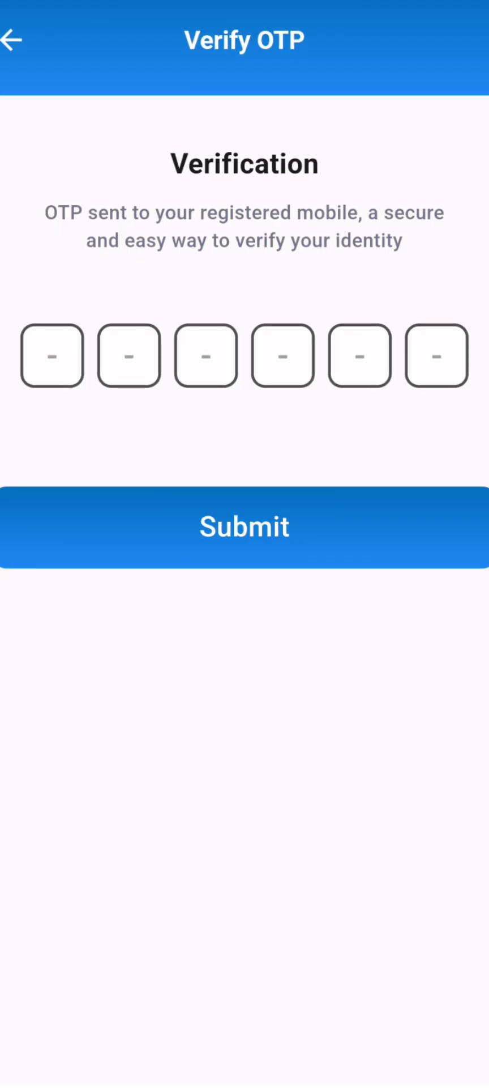
left_click(243, 527)
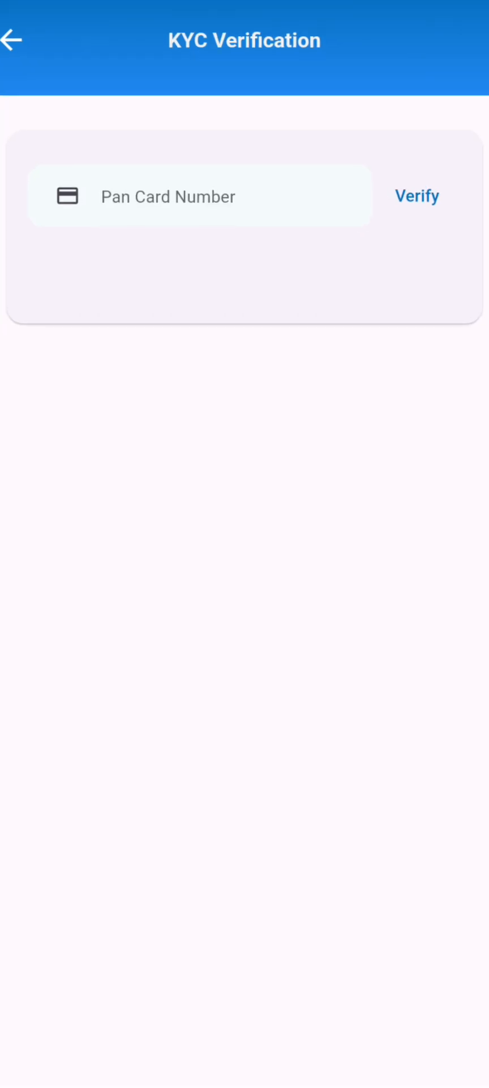
Verify the PAN number and submit the Aadhaar card number for OTP check
left_click(417, 196)
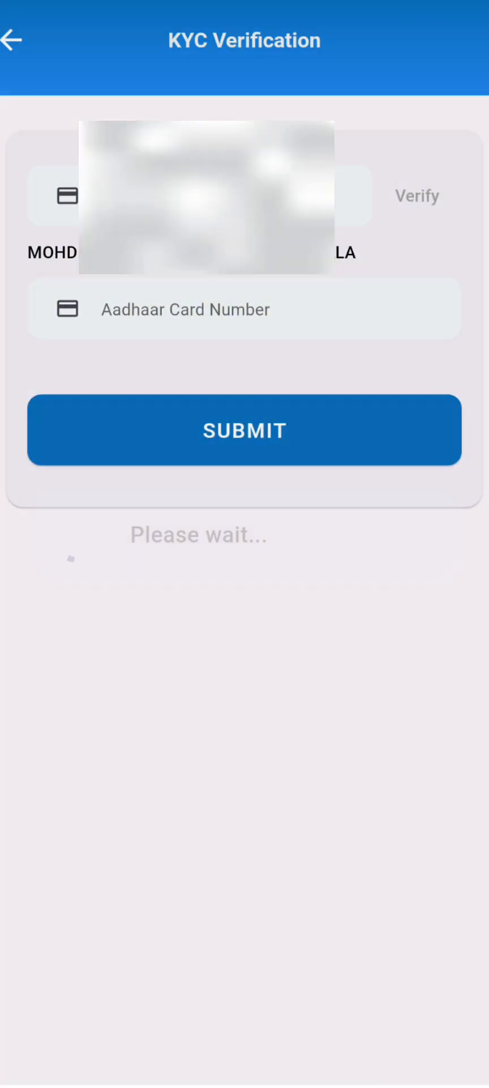
left_click(243, 308)
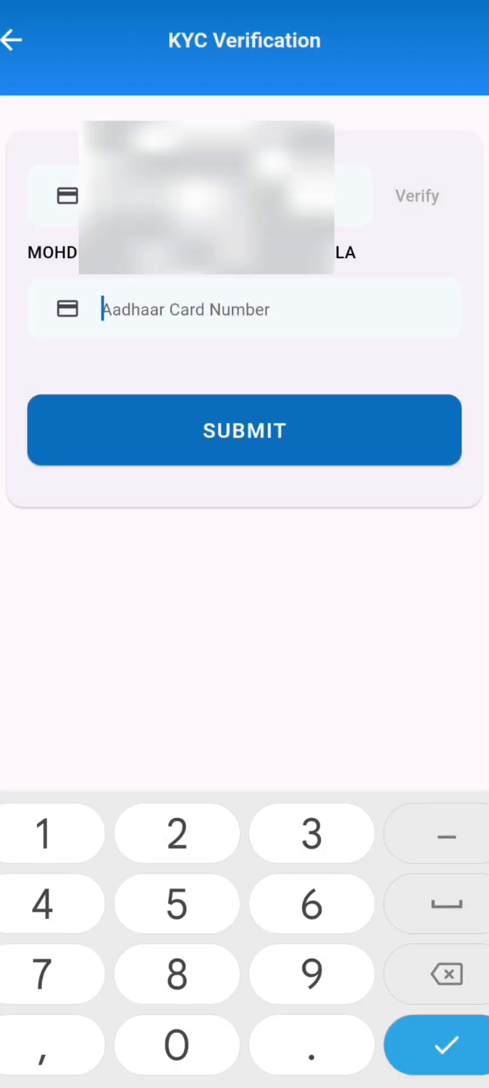
left_click(243, 429)
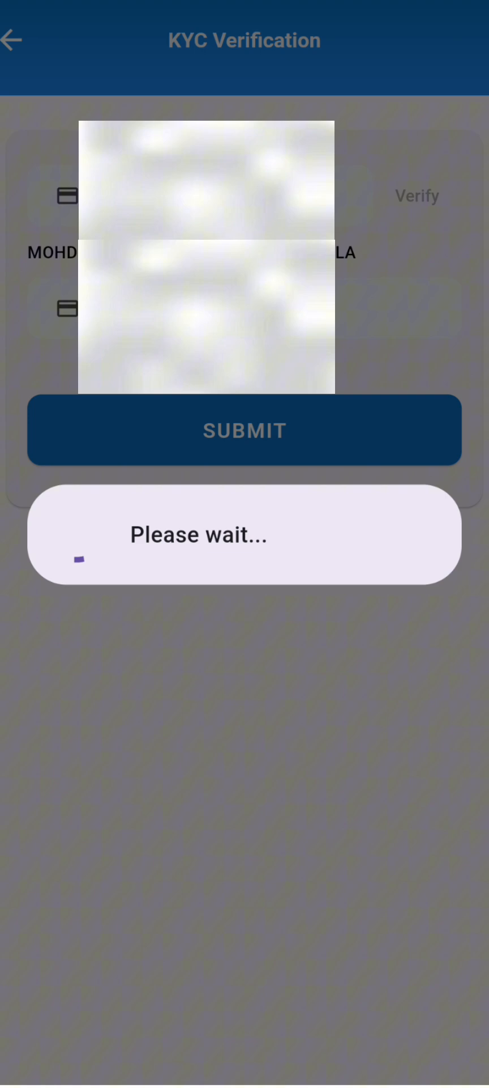
left_click(244, 430)
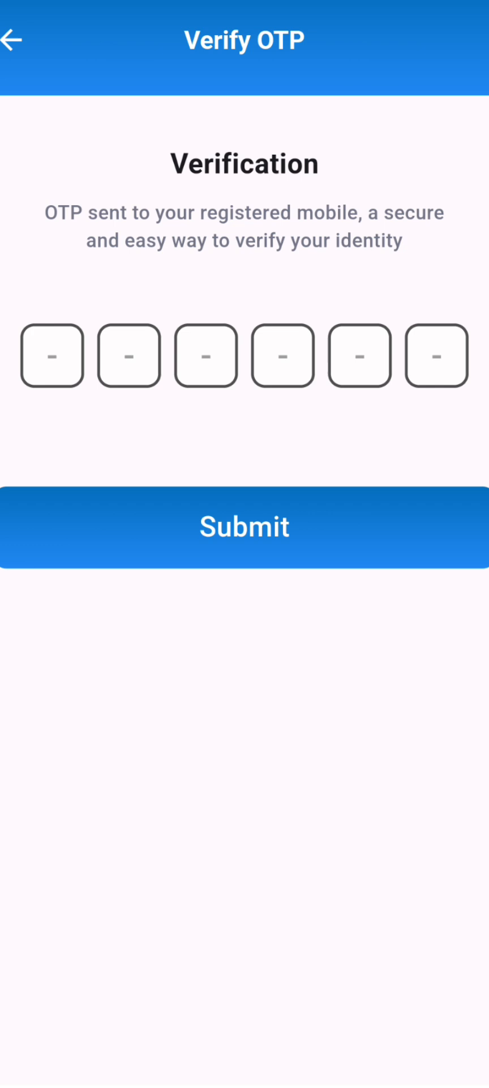
Enter the 6-digit Aadhaar OTP and submit it to reach Upload Documents
left_click(51, 354)
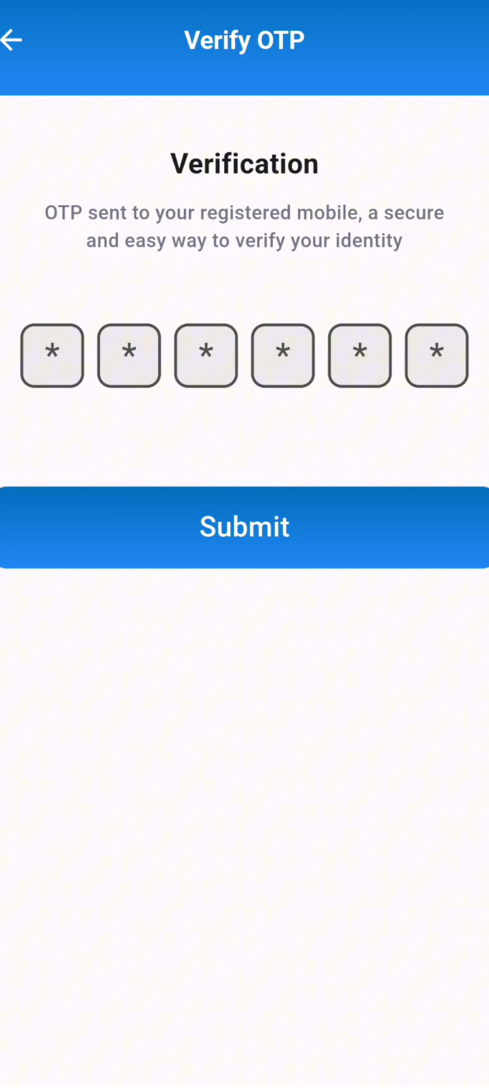
left_click(244, 527)
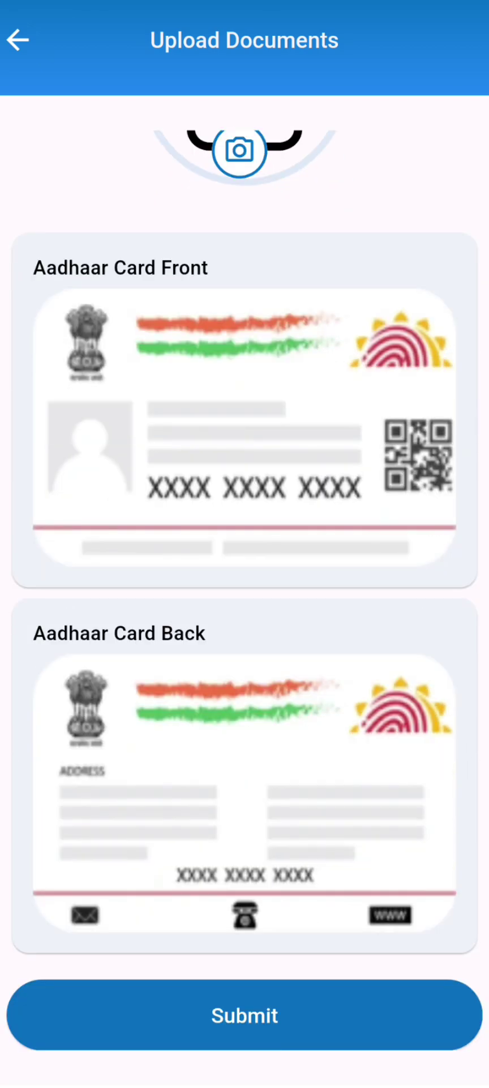
Submit the Aadhaar front and back documents, showing KYC Pending status
left_click(243, 1015)
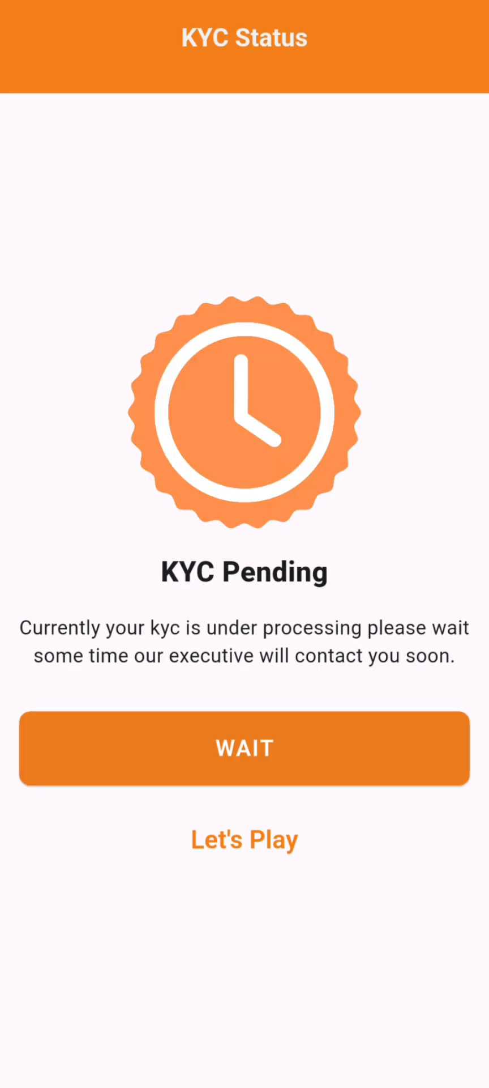